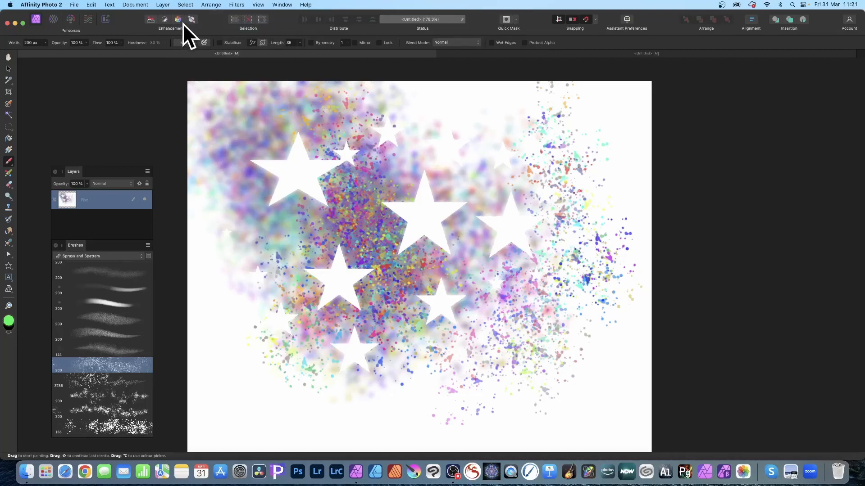
- Reveal the shape tools flyout from the Tools panel
left_click(8, 266)
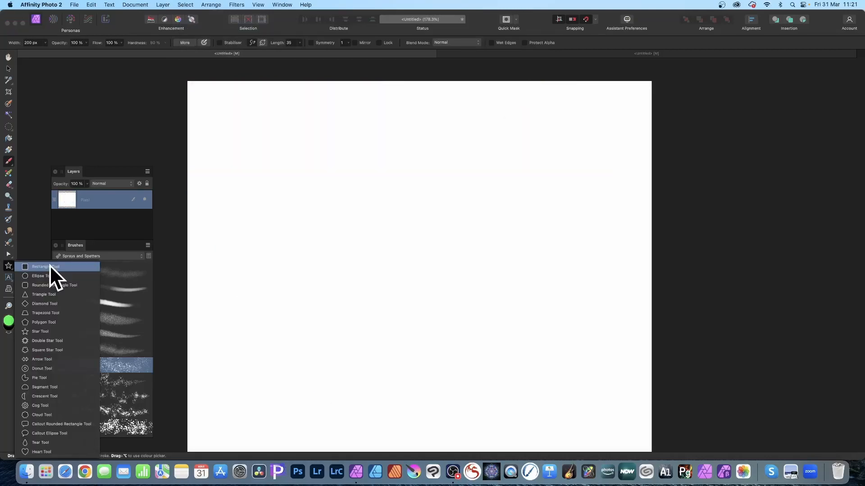
mouse_move(52, 303)
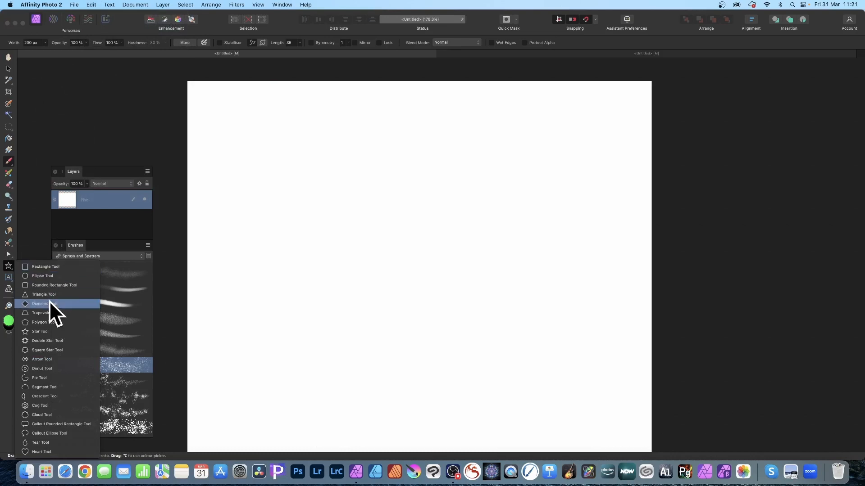
- Choose the Star Tool and drag out six black stars of varying sizes
left_click(40, 331)
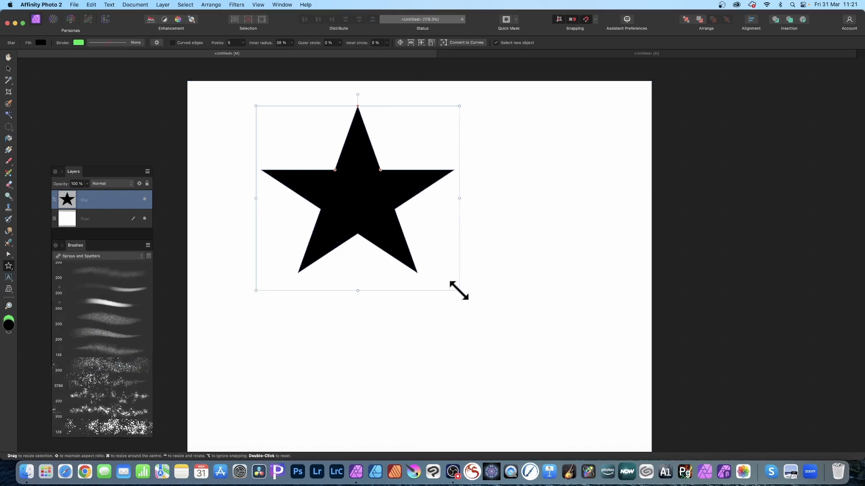
mouse_move(481, 103)
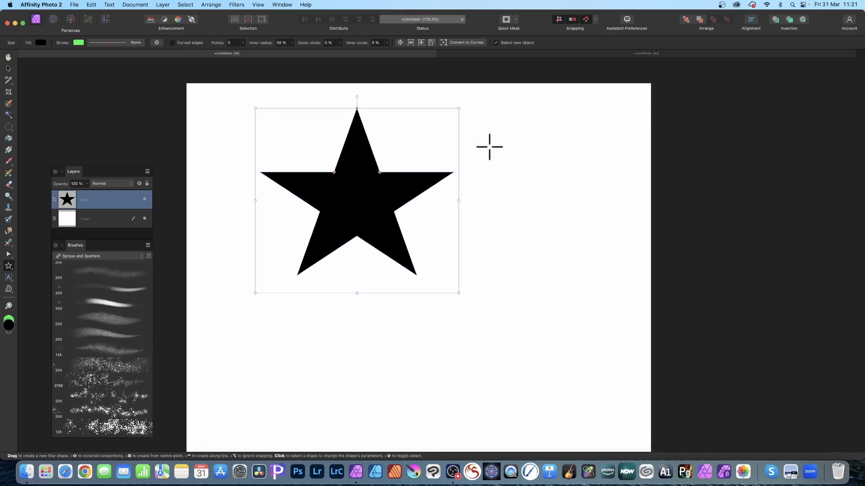
mouse_move(483, 142)
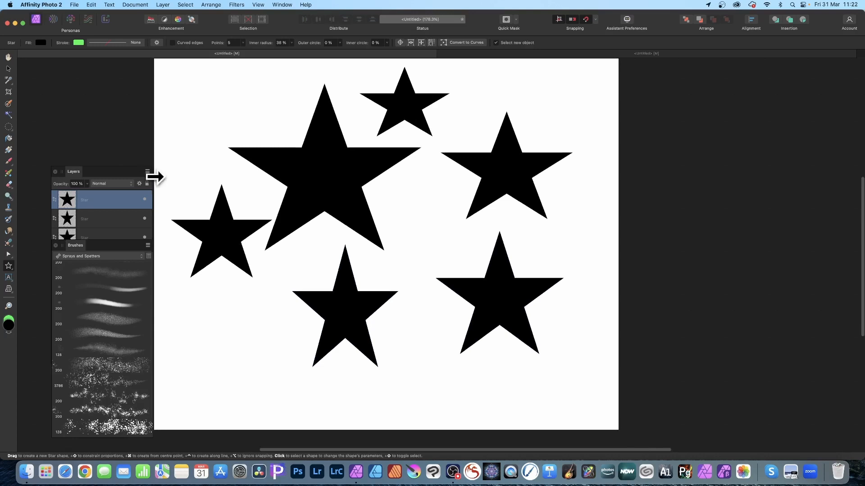
- Merge the six selected star layers into one curves shape with Layer > Geometry > Add
left_click(499, 298)
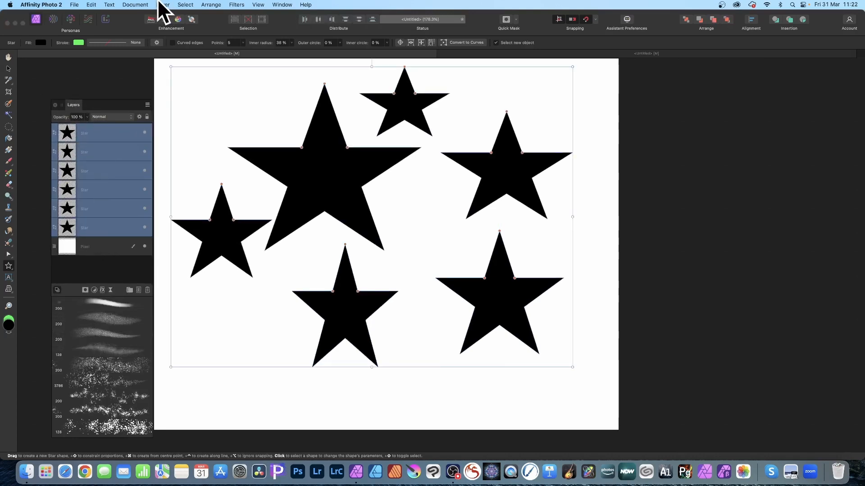
left_click(162, 5)
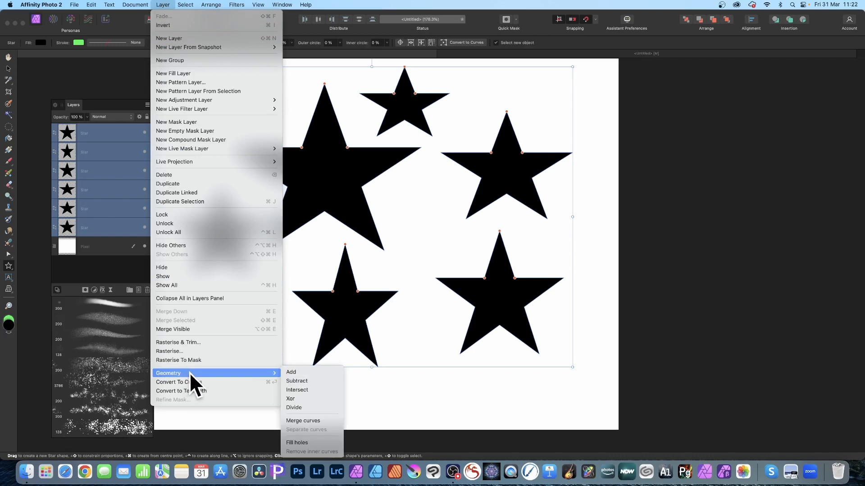
left_click(291, 372)
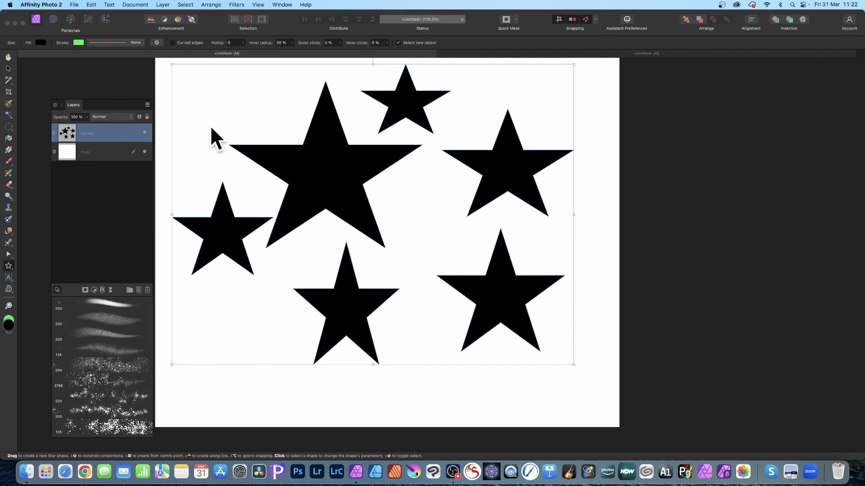
- Make a star-shaped selection from the layer and delete the star shapes
left_click(186, 4)
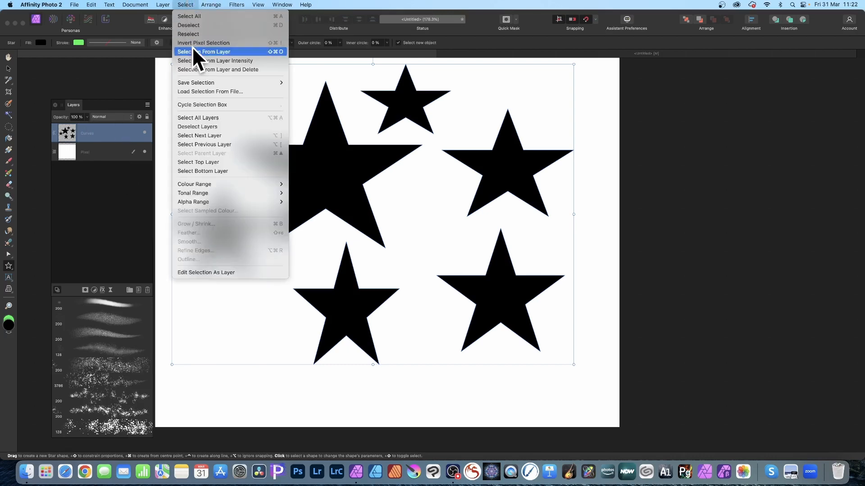
mouse_move(210, 69)
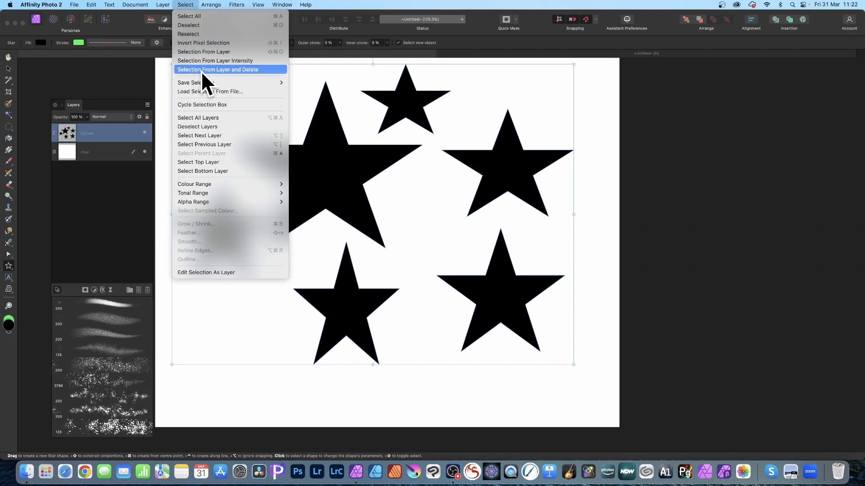
mouse_move(256, 80)
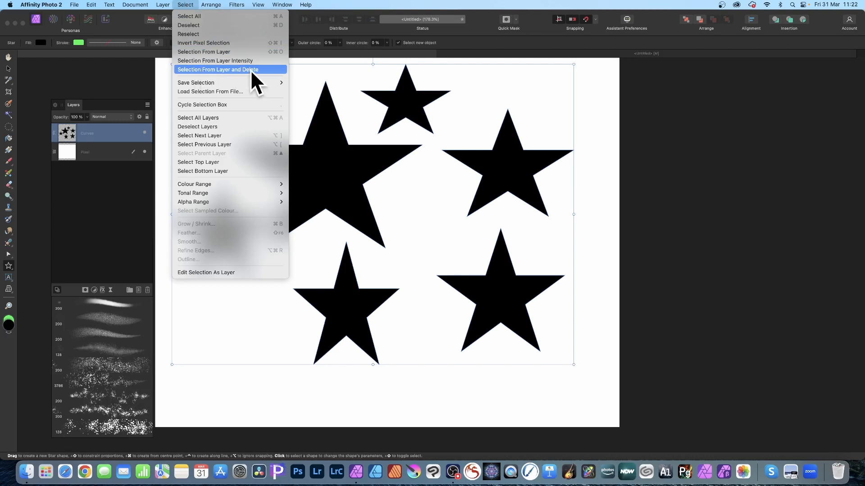
left_click(217, 70)
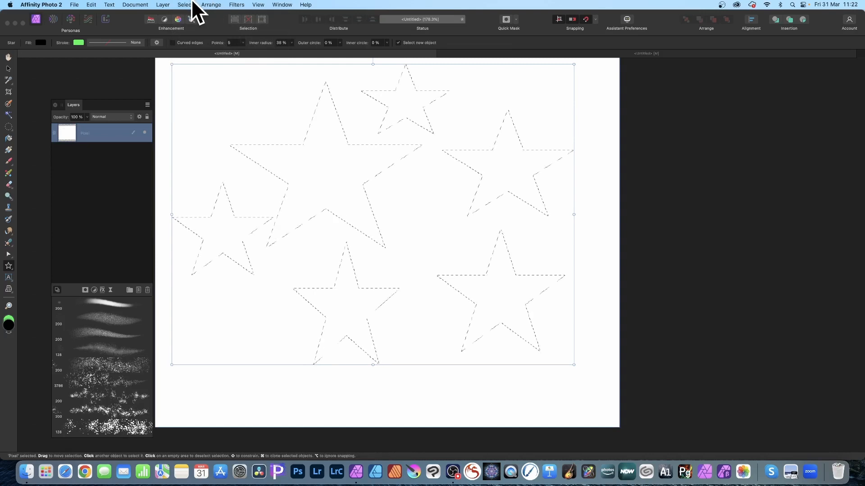
left_click(184, 4)
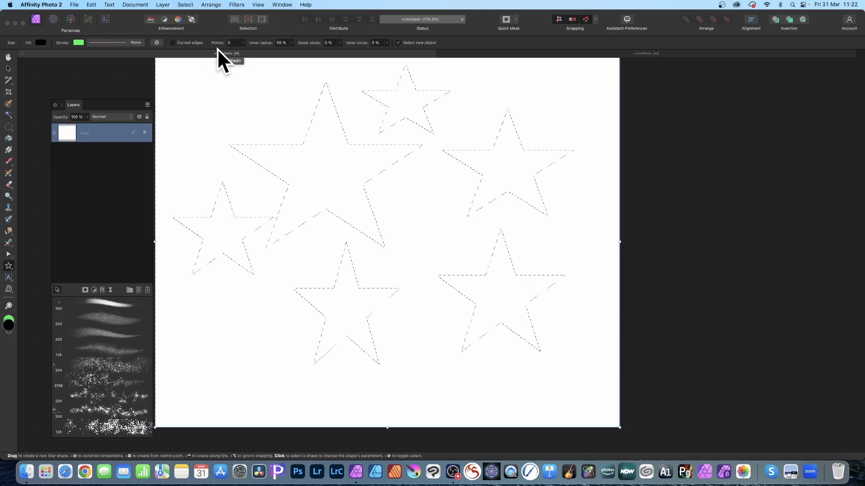
mouse_move(185, 58)
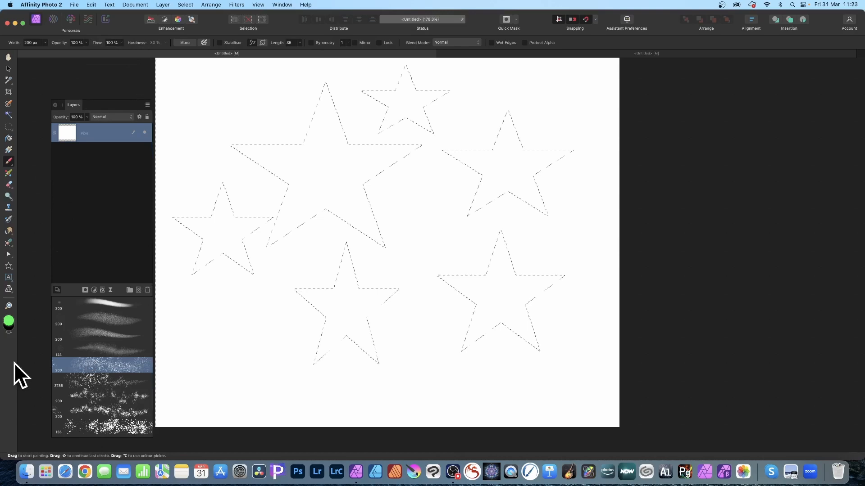
- Spray multicoloured splatter strokes over the canvas, leaving the six selected stars white
left_click(296, 108)
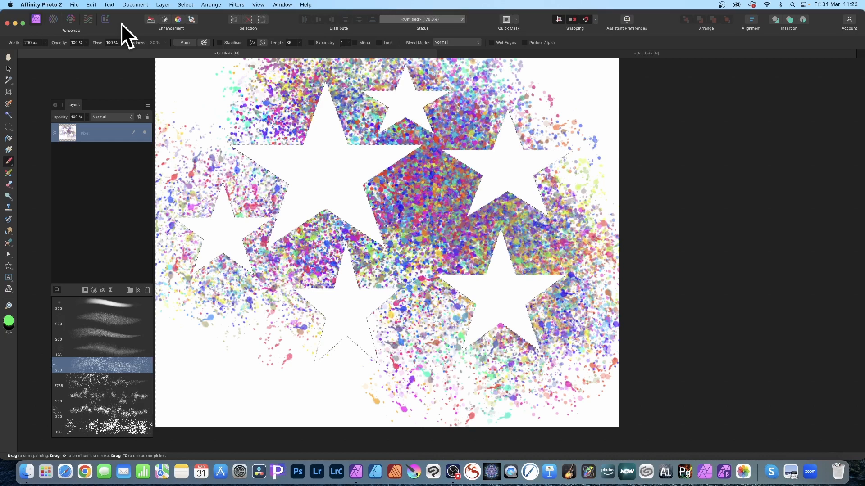
mouse_move(7, 89)
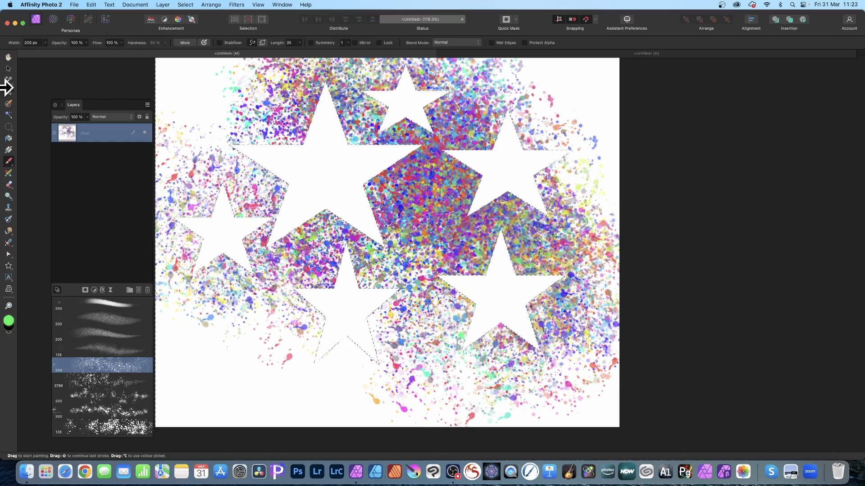
left_click(8, 126)
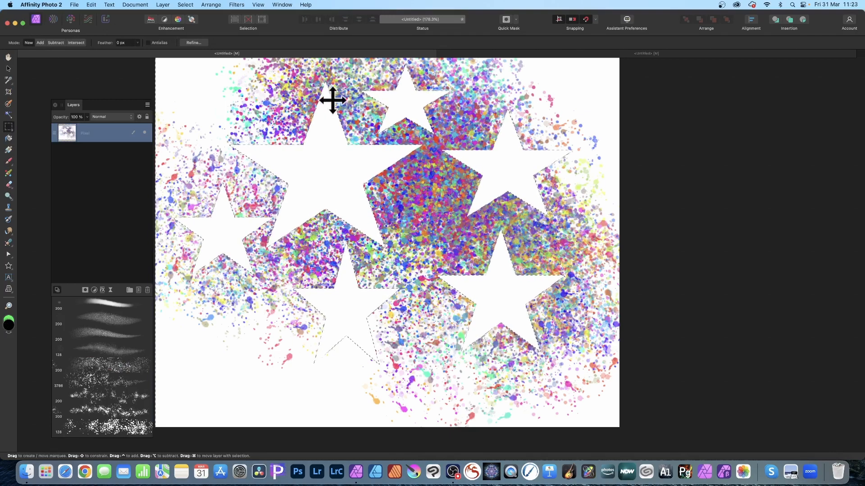
mouse_move(339, 117)
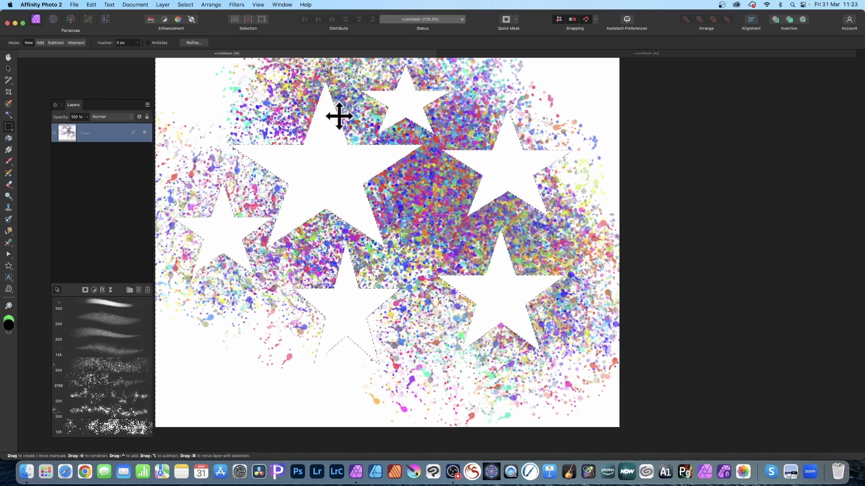